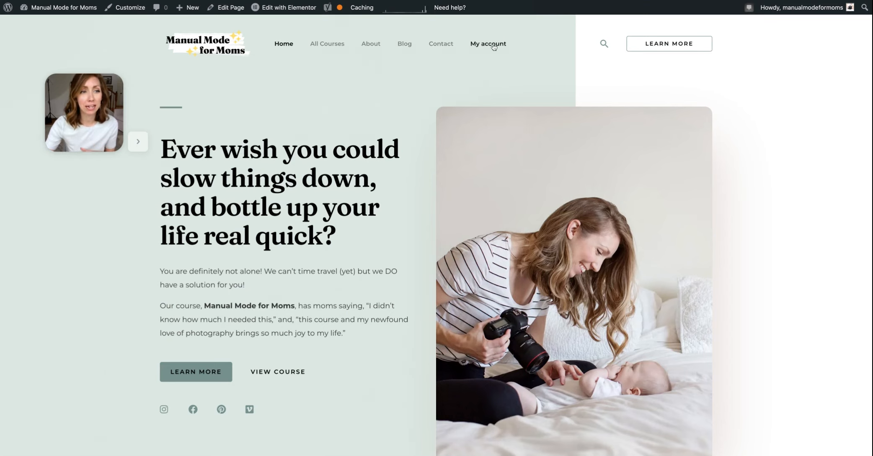
Step: Open the My account page listing two enrolled courses, none completed
left_click(487, 44)
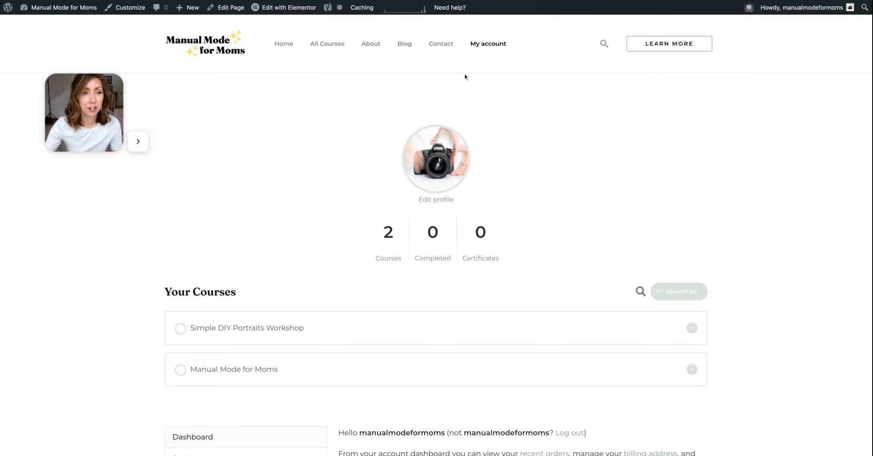
Step: Expand the Simple DIY Portraits Workshop row (0%, 0/9 steps) and scroll to Useful Student Links
scroll("down", 3)
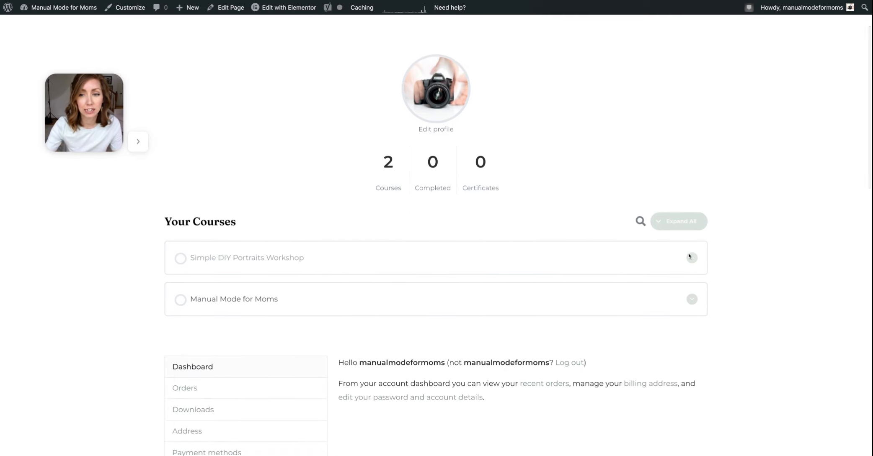
left_click(692, 257)
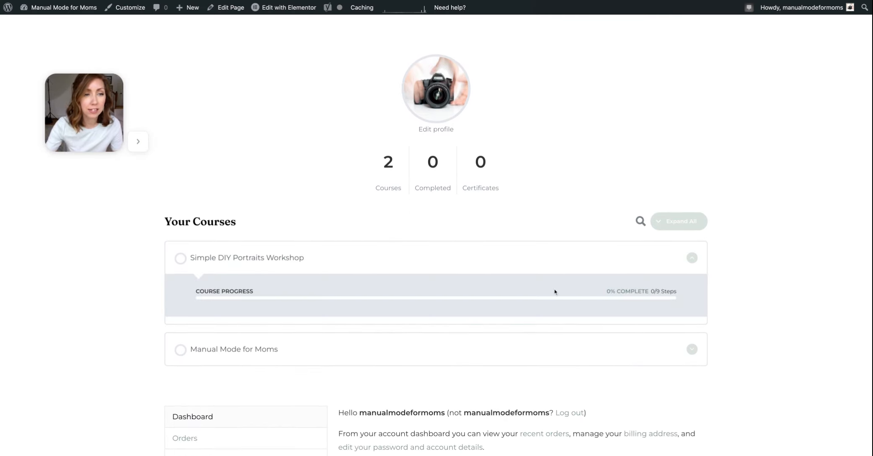
scroll("down", 3)
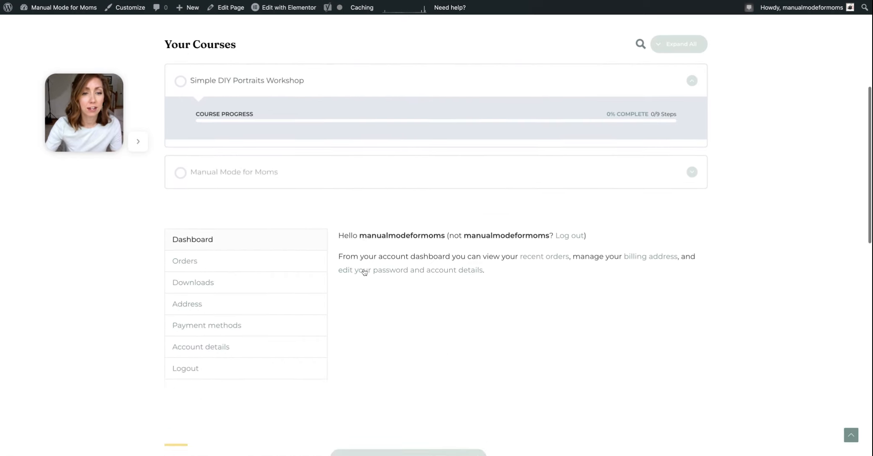
scroll("down", 3)
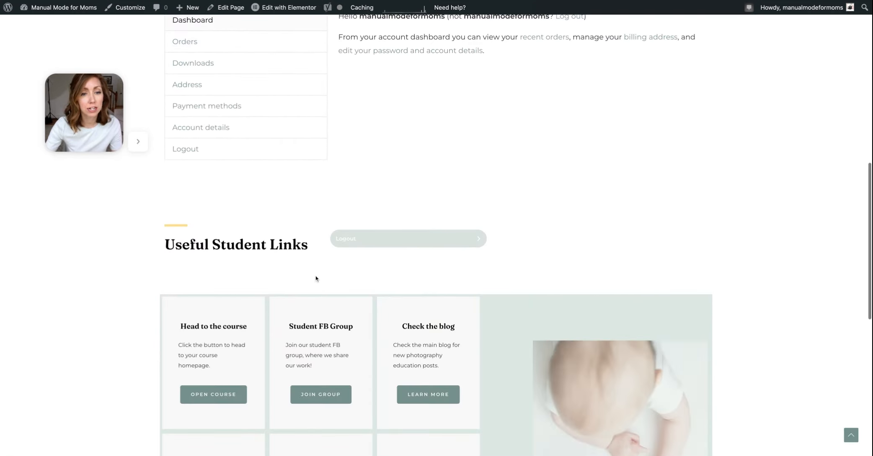
scroll("down", 3)
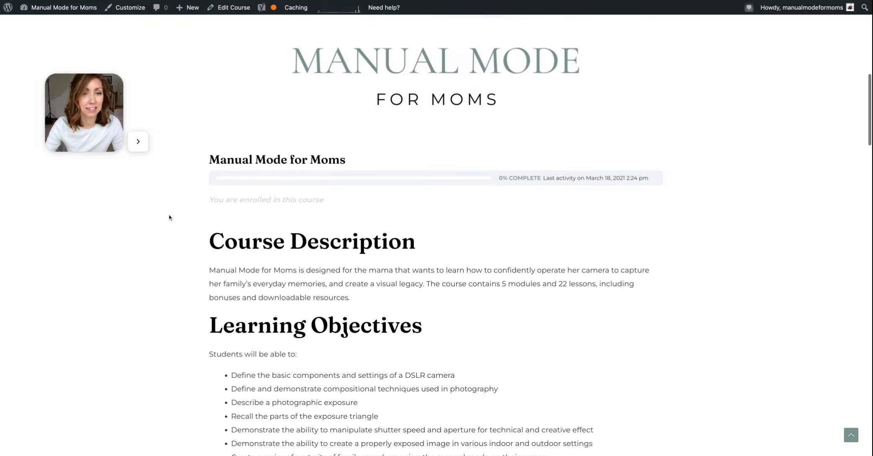
scroll("down", 3)
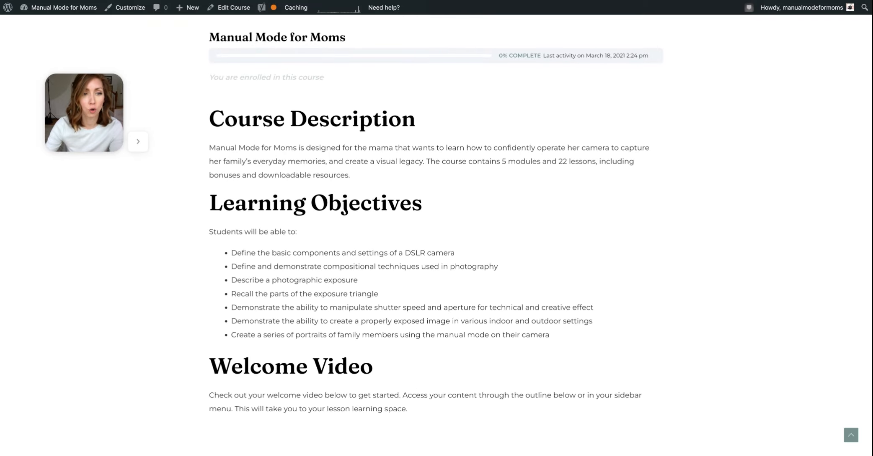
scroll("down", 3)
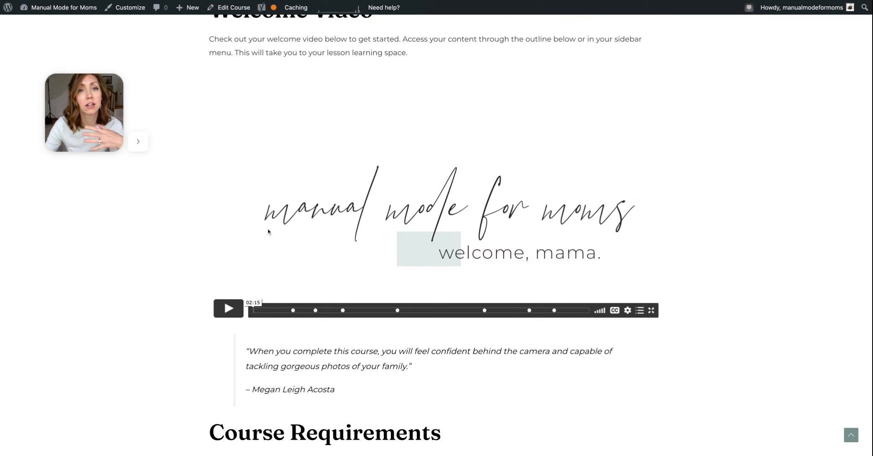
scroll("down", 3)
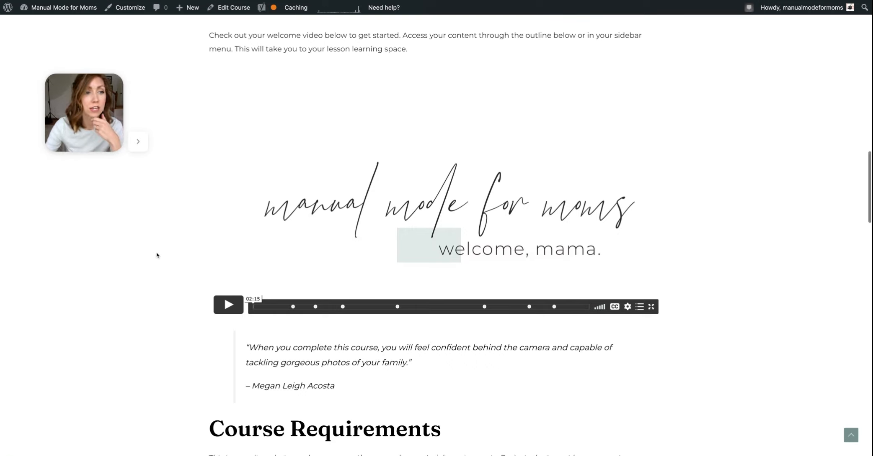
scroll("down", 3)
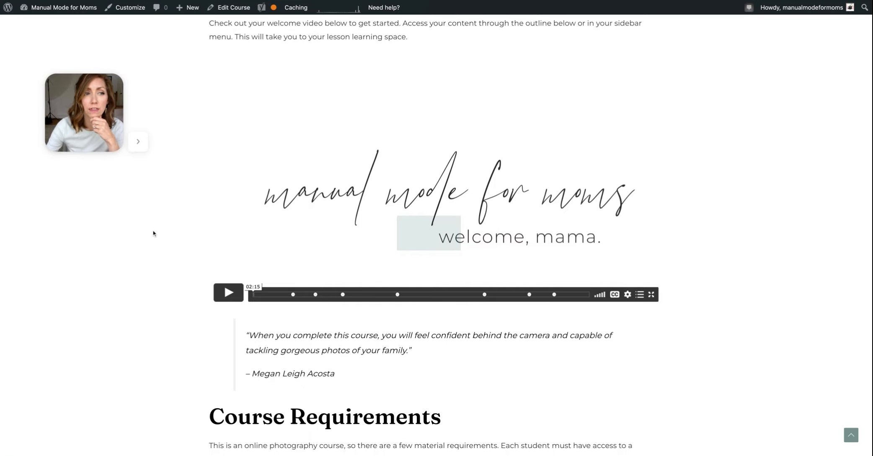
scroll("down", 3)
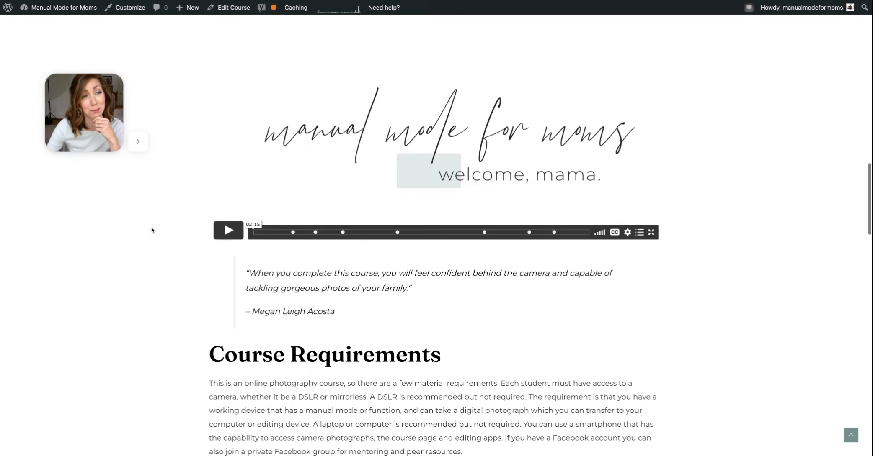
scroll("down", 3)
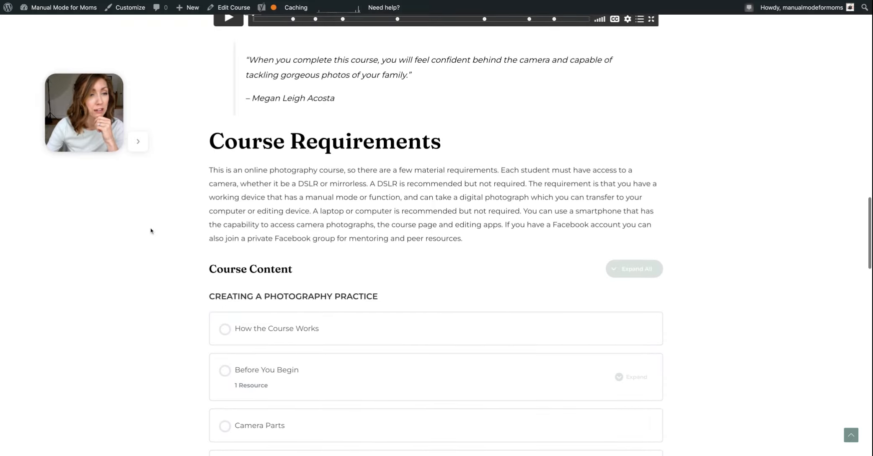
scroll("down", 3)
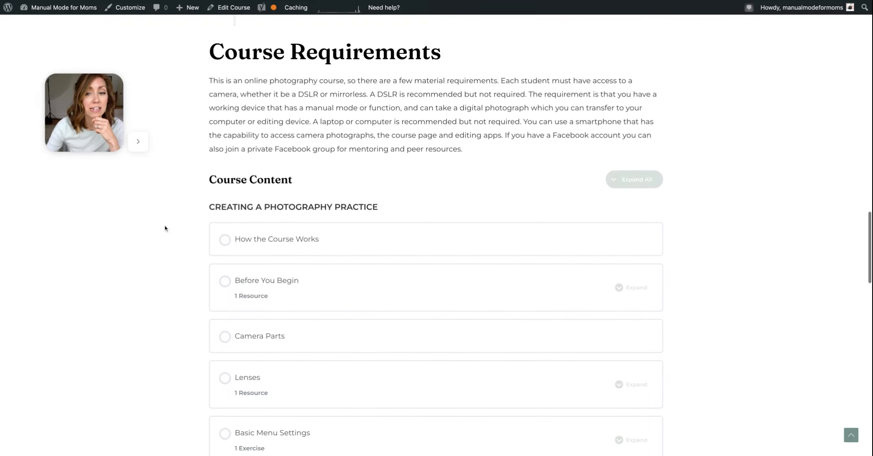
scroll("down", 3)
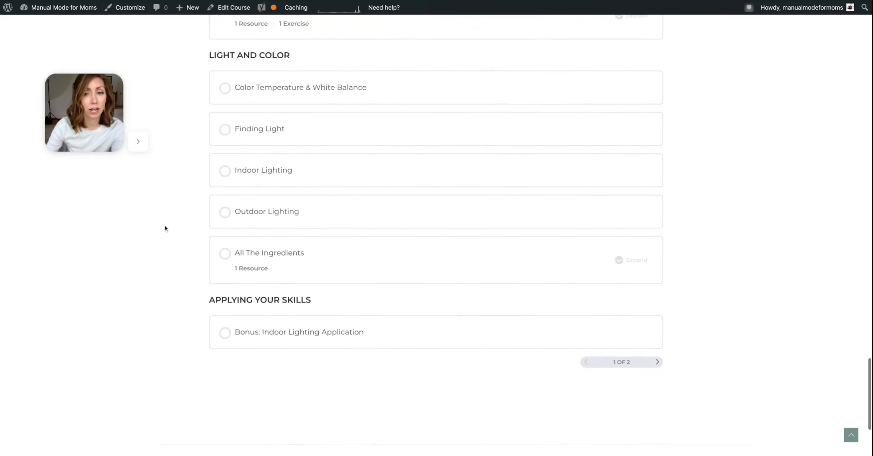
scroll("up", 3)
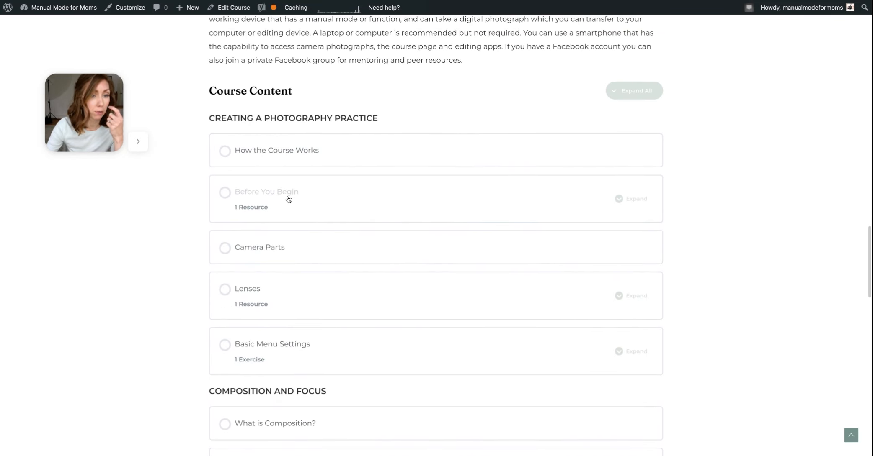
Step: Open the Before You Begin lesson and read through its intro and Assignments section
left_click(267, 191)
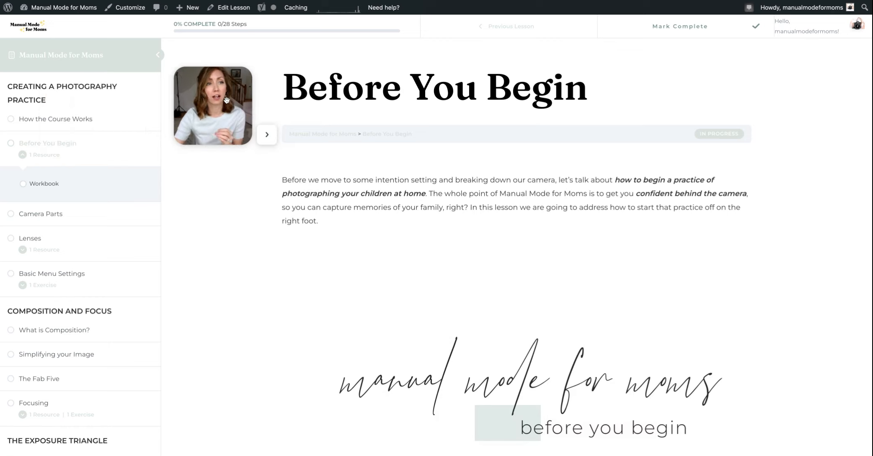
left_click(158, 54)
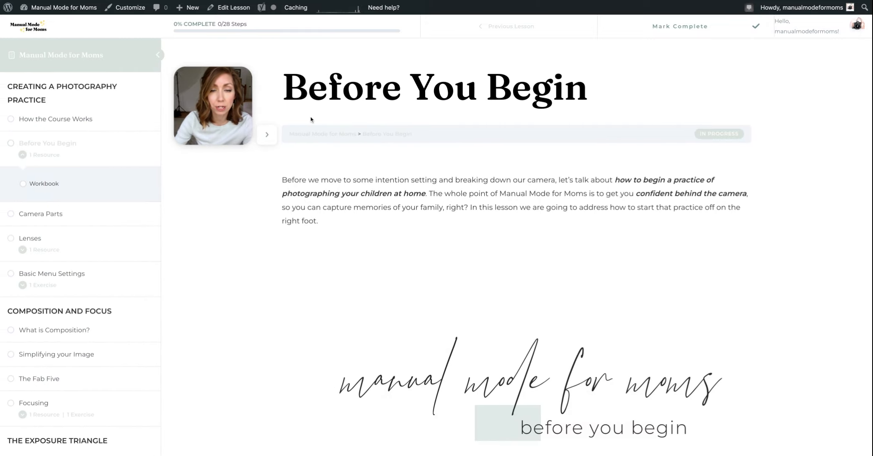
scroll("down", 3)
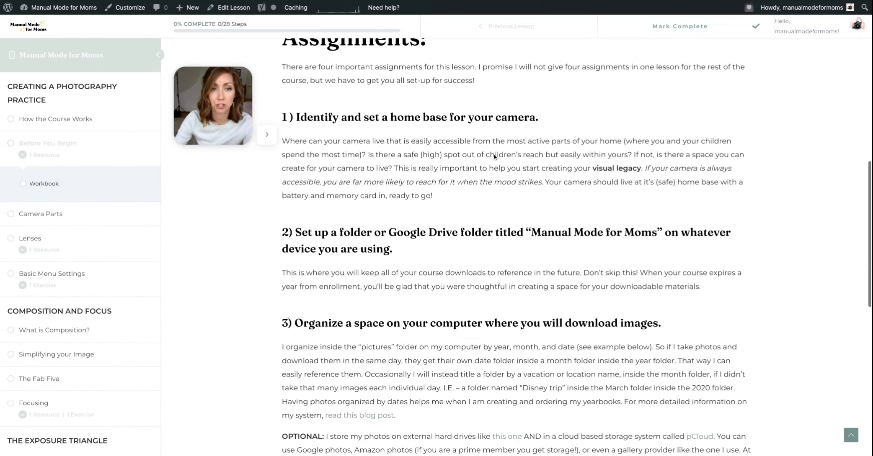
scroll("down", 3)
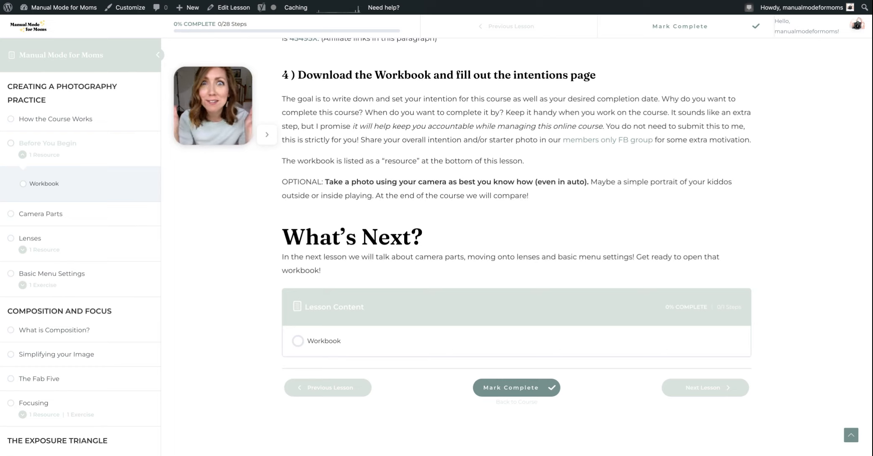
left_click(48, 143)
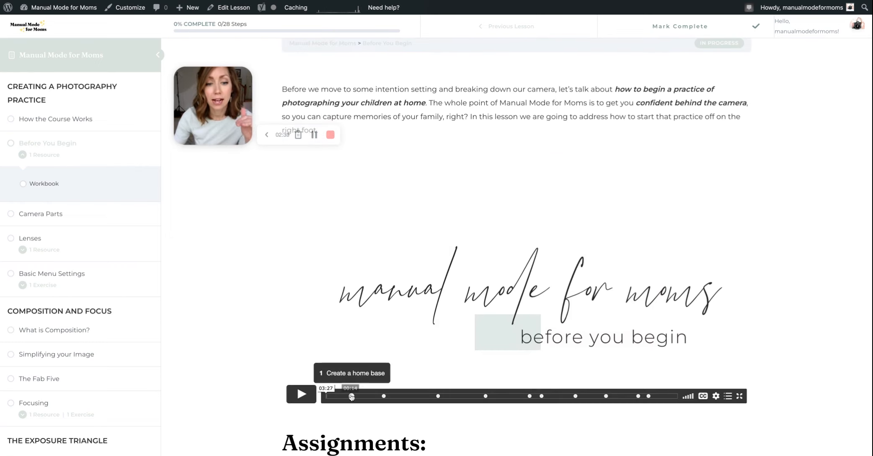
Step: Jump the video to 'Create a home base', then open the ISO Terms and Identification exercise
left_click(382, 396)
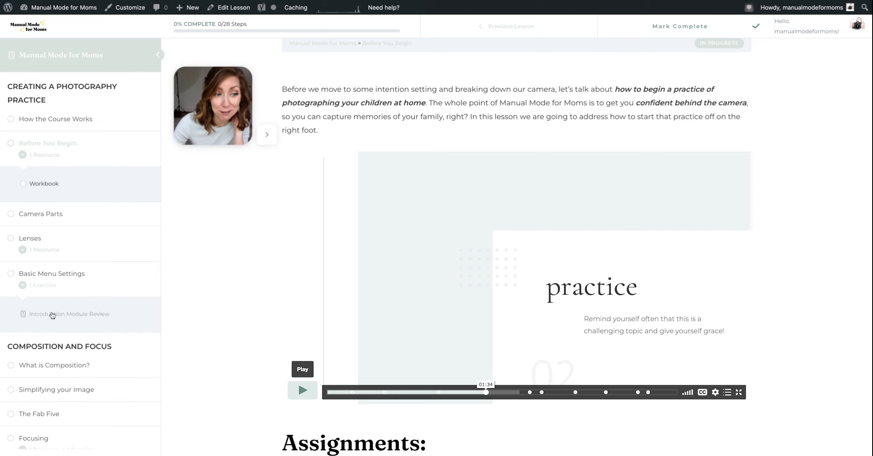
left_click(70, 314)
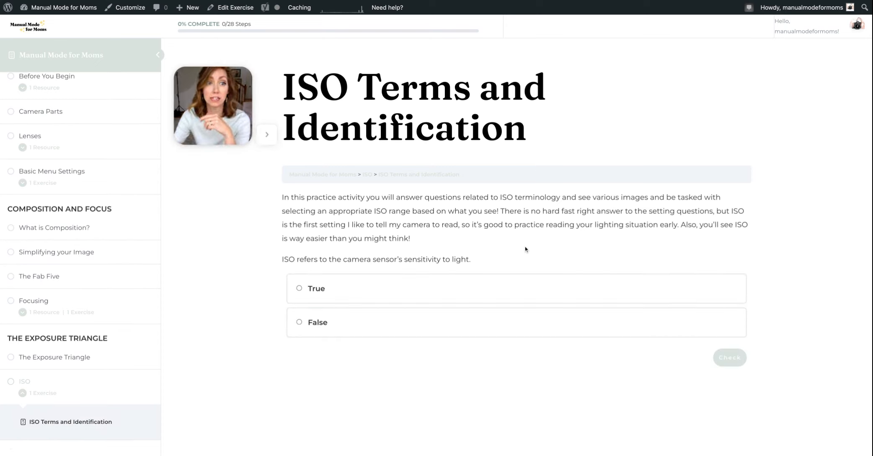
Step: Answer True to the sensor sensitivity question, then Depth of field, and read the feedback
left_click(299, 288)
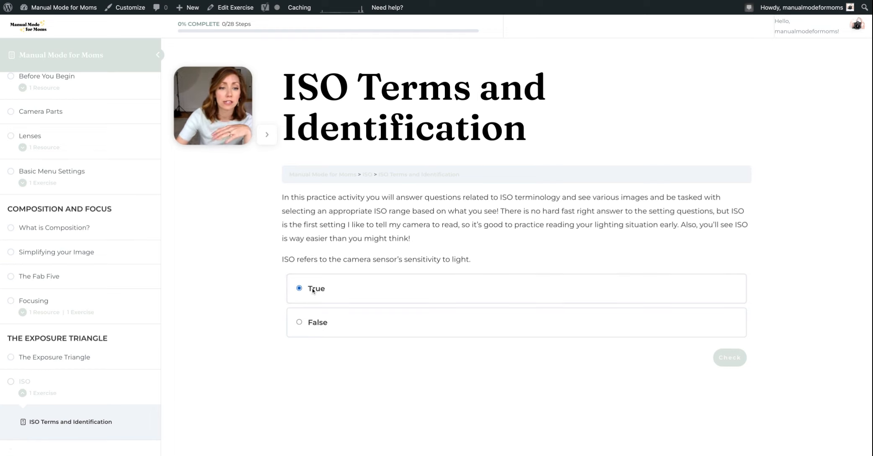
left_click(729, 358)
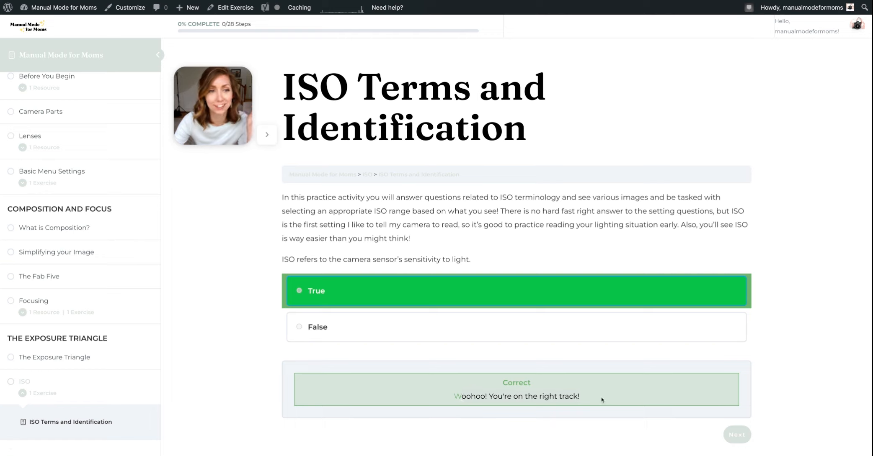
left_click(736, 435)
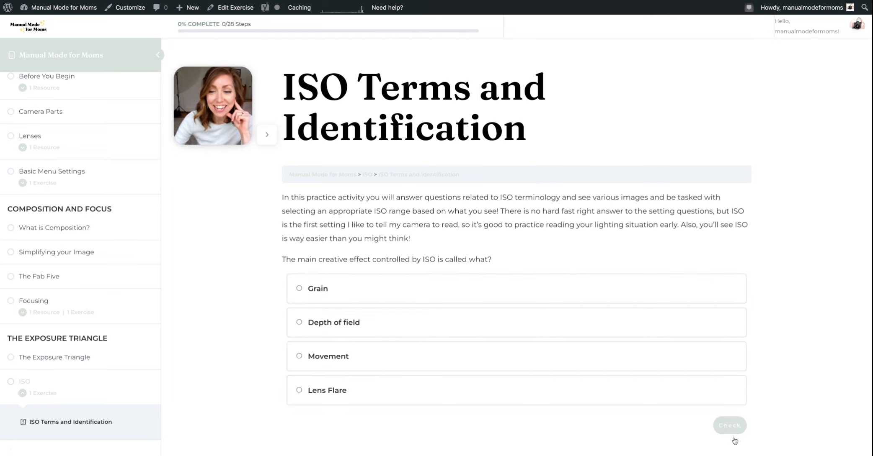
left_click(299, 323)
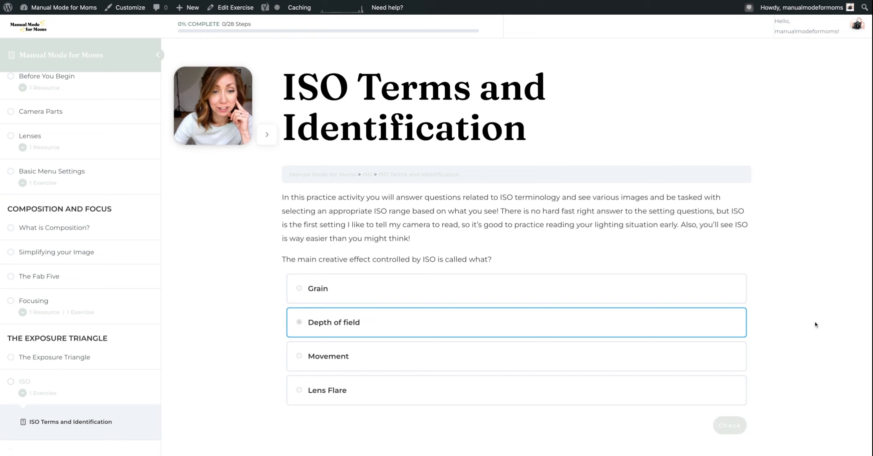
left_click(729, 426)
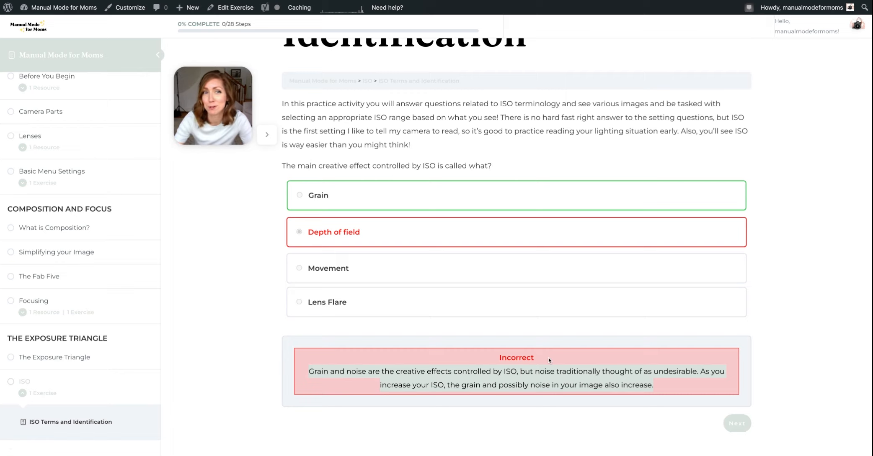
scroll("down", 3)
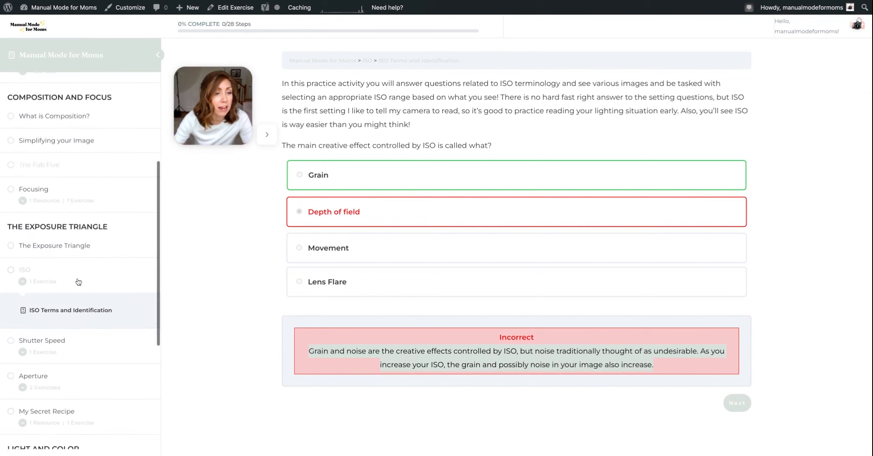
scroll("down", 3)
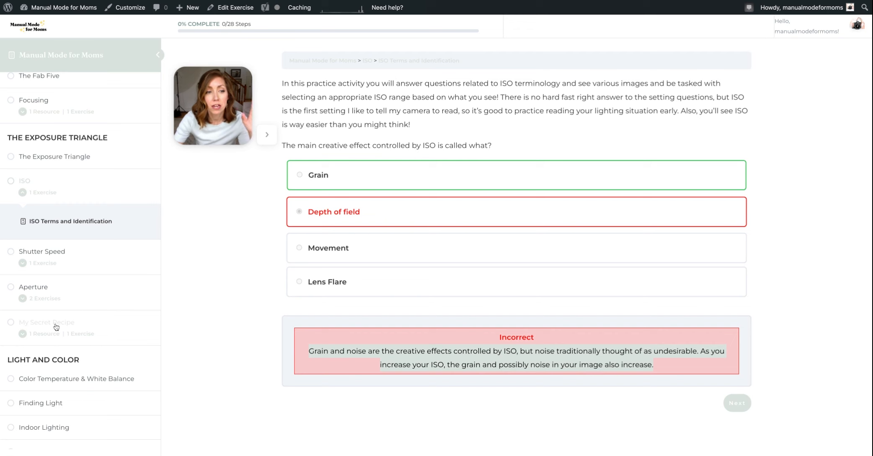
Step: Open My Secret Recipe and scroll through its objectives, video, assignment and recipe card download
left_click(47, 323)
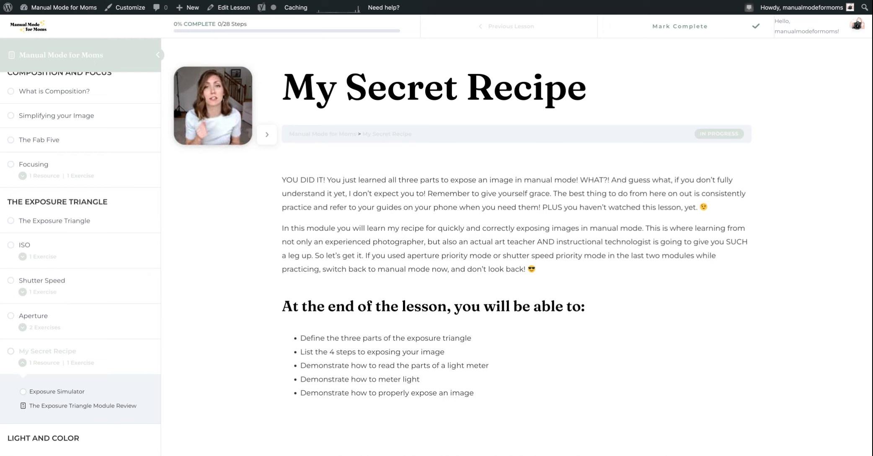
scroll("down", 3)
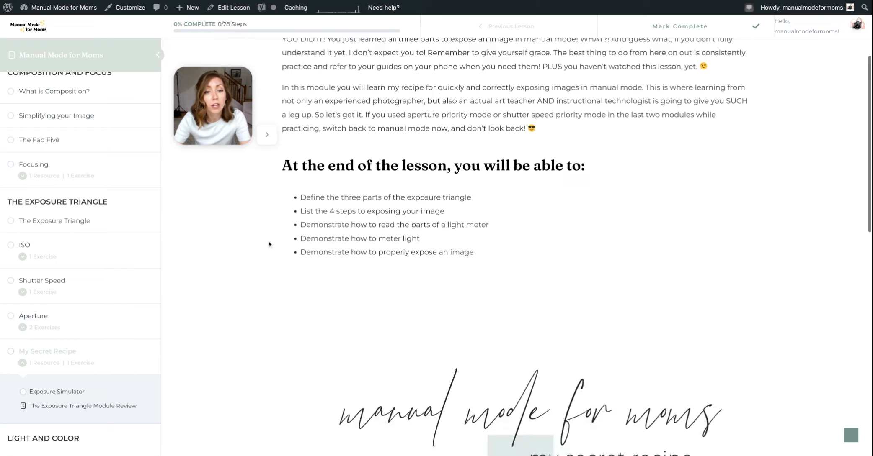
scroll("down", 3)
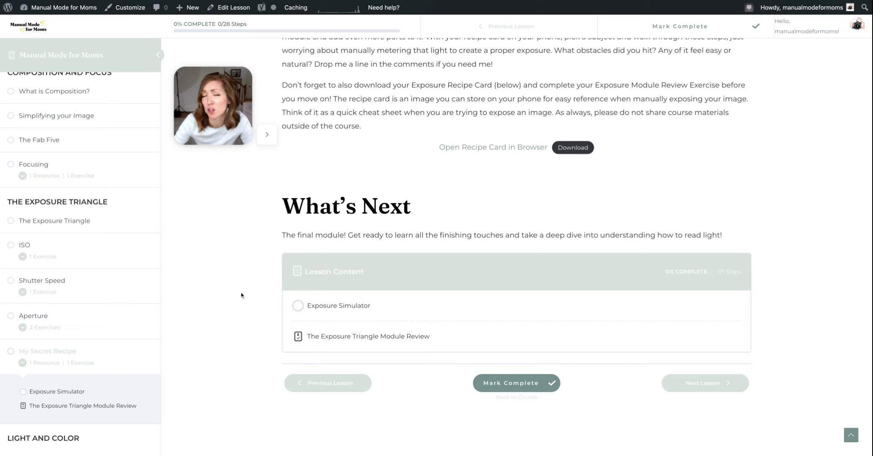
scroll("down", 3)
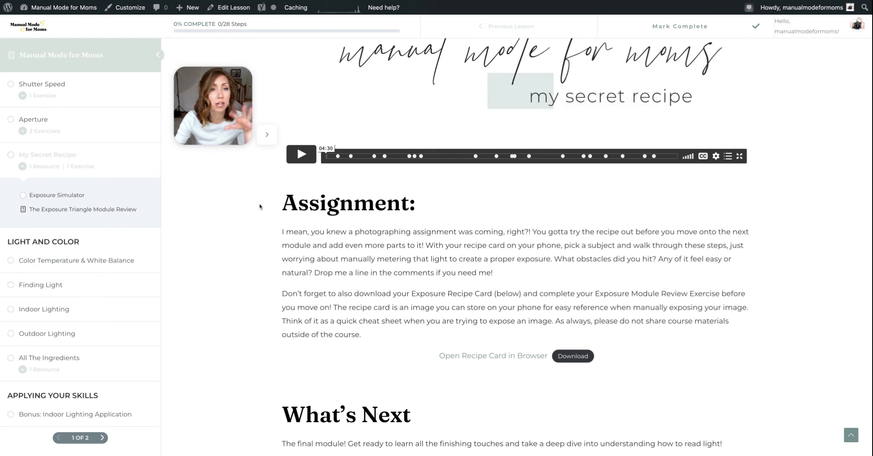
scroll("down", 3)
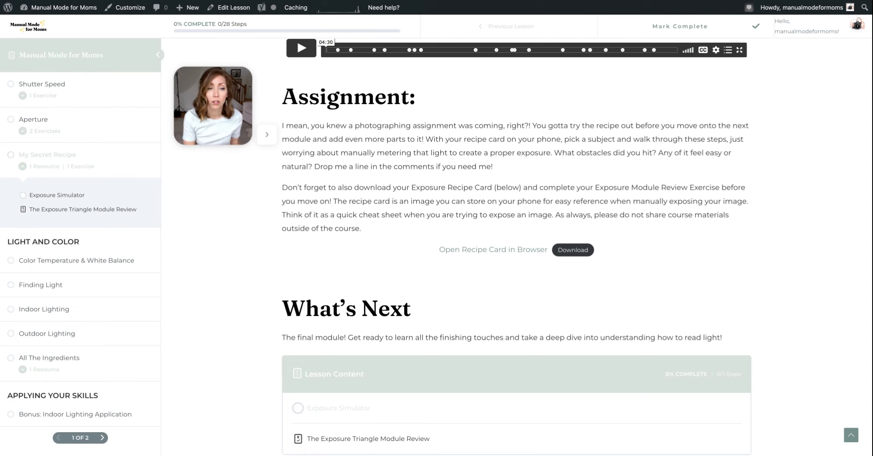
scroll("down", 3)
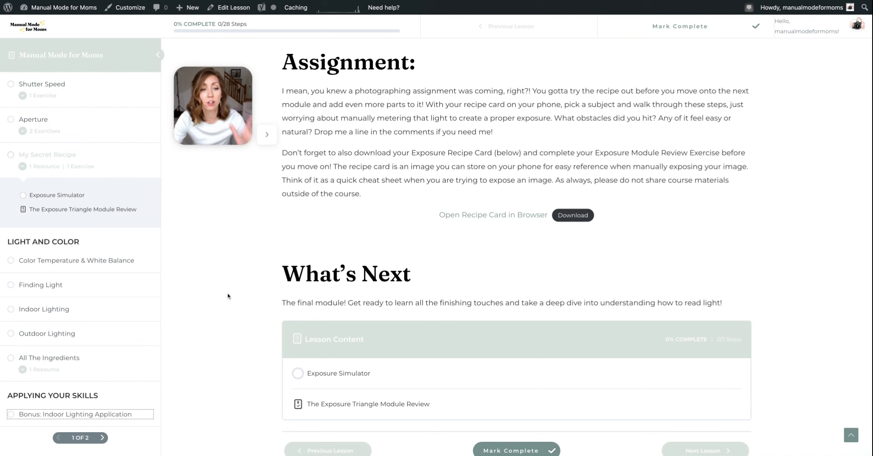
Step: Open Bonus: Indoor Lighting Application and play its indoor application video
left_click(76, 414)
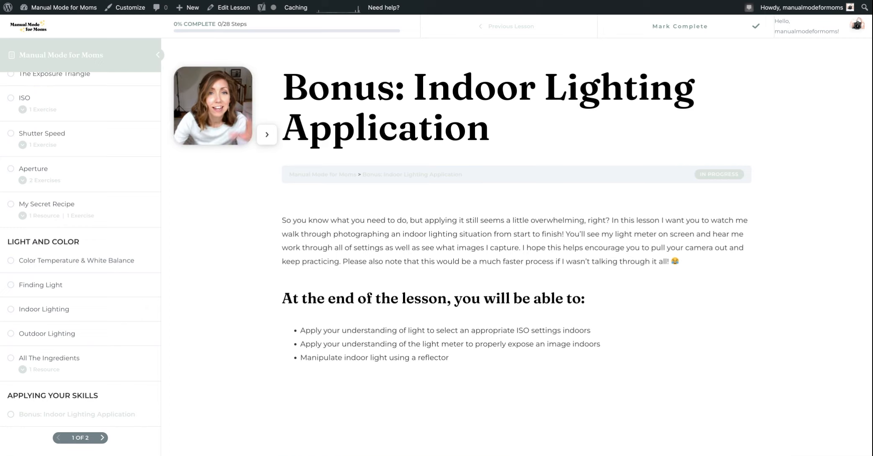
scroll("down", 3)
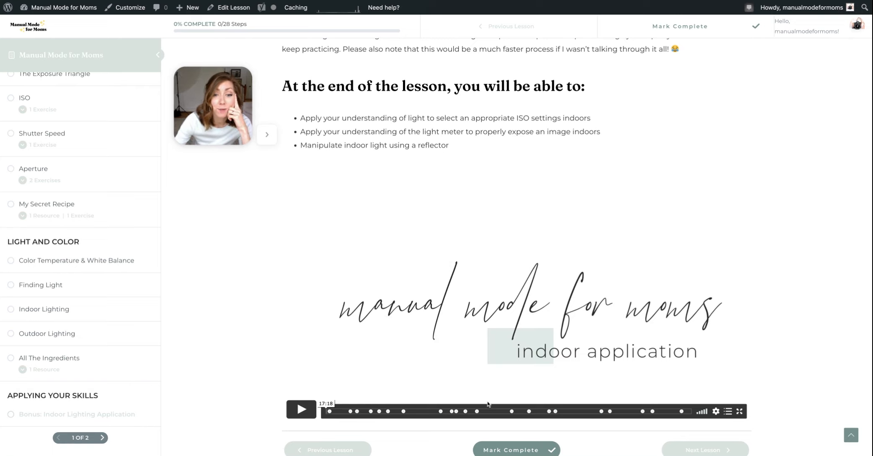
left_click(301, 411)
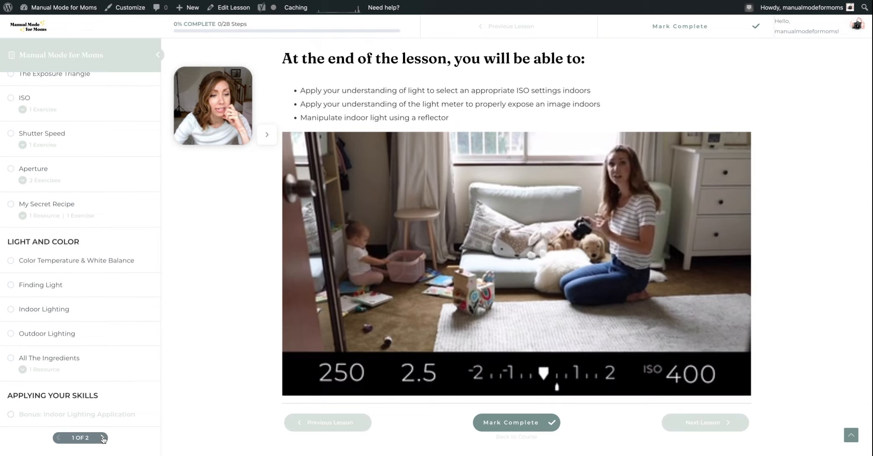
Step: Show the sidebar's second lesson page and open Bonus: Editing Resources
left_click(102, 438)
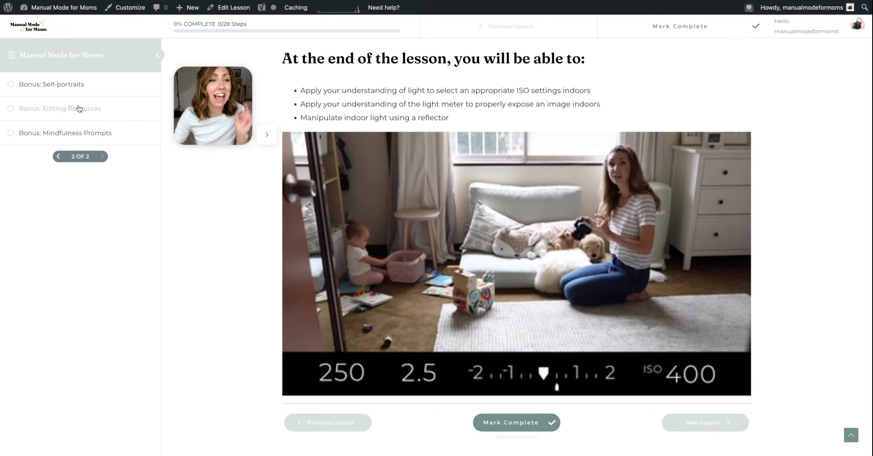
left_click(60, 108)
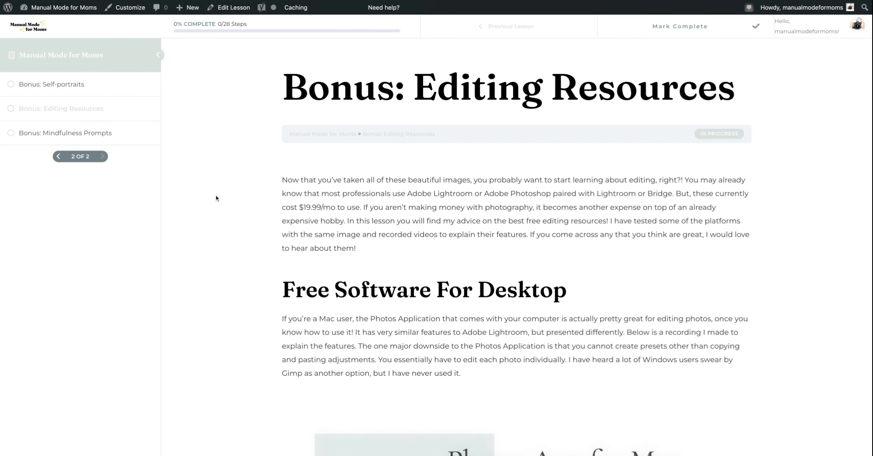